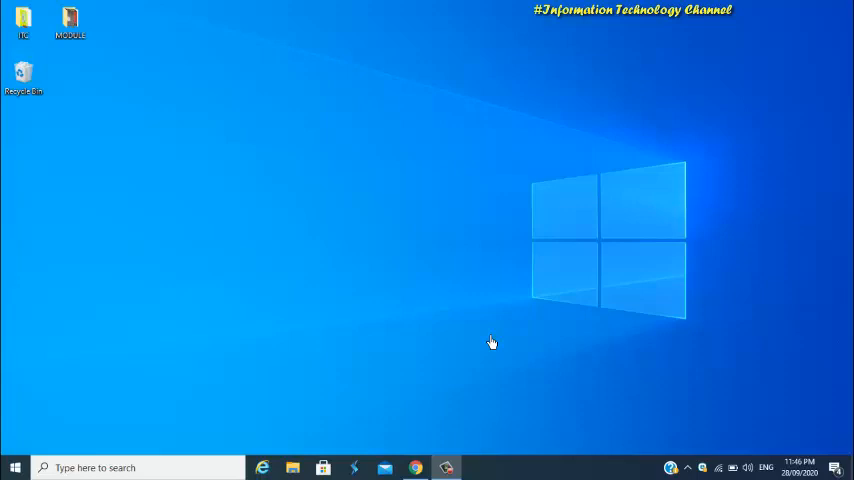
mouse_move(460, 260)
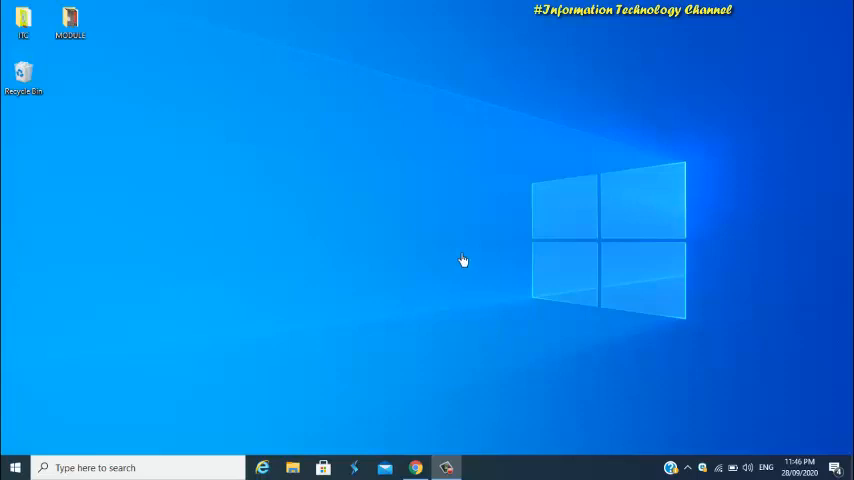
Step: Refresh the desktop and check which wireless network the laptop is currently using
right_click(462, 258)
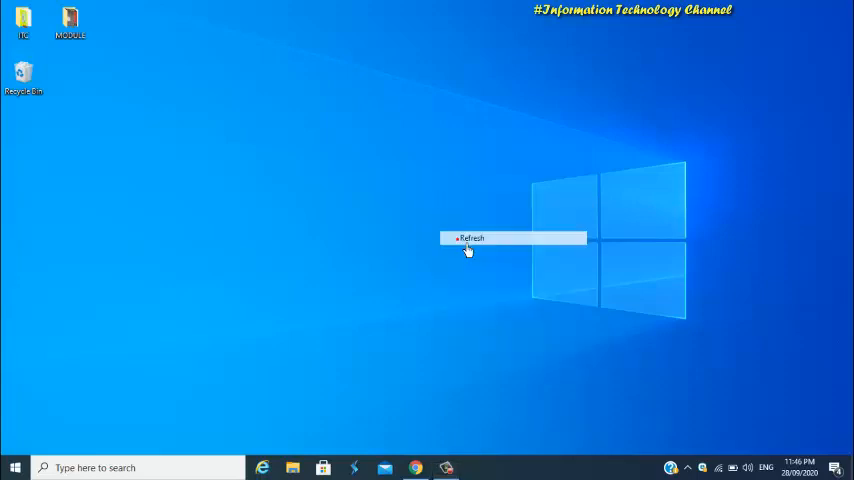
right_click(466, 250)
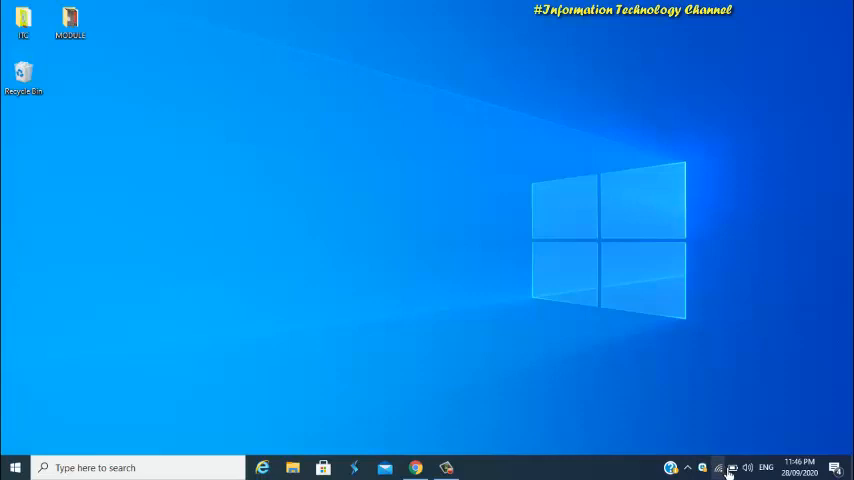
left_click(734, 464)
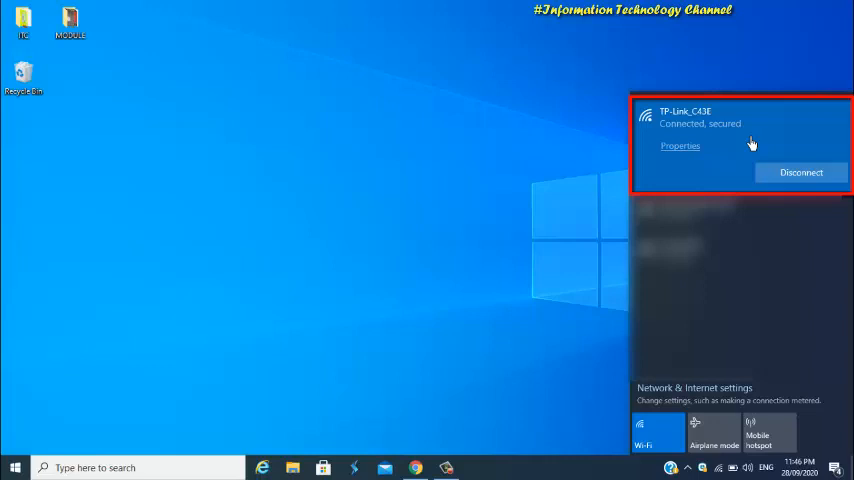
left_click(538, 280)
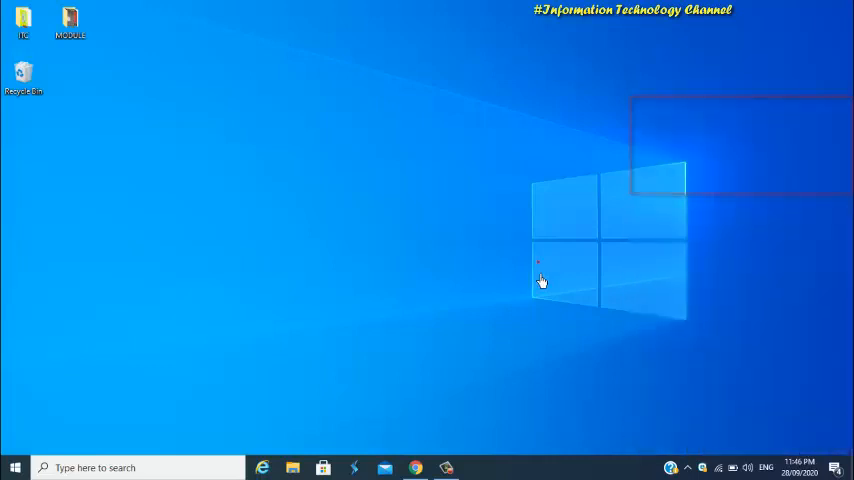
Step: Navigate Chrome to tplinkwifi.net to reach the WR840N router login page
left_click(404, 468)
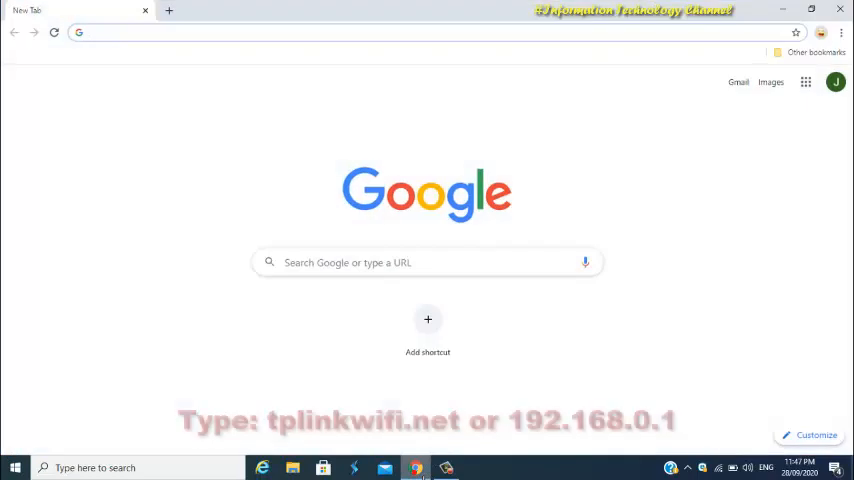
left_click(200, 32)
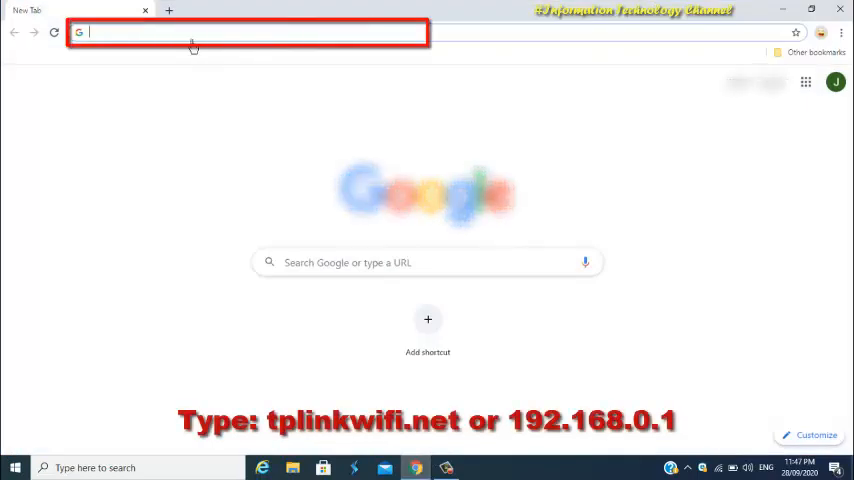
type("tplinkwifi.net")
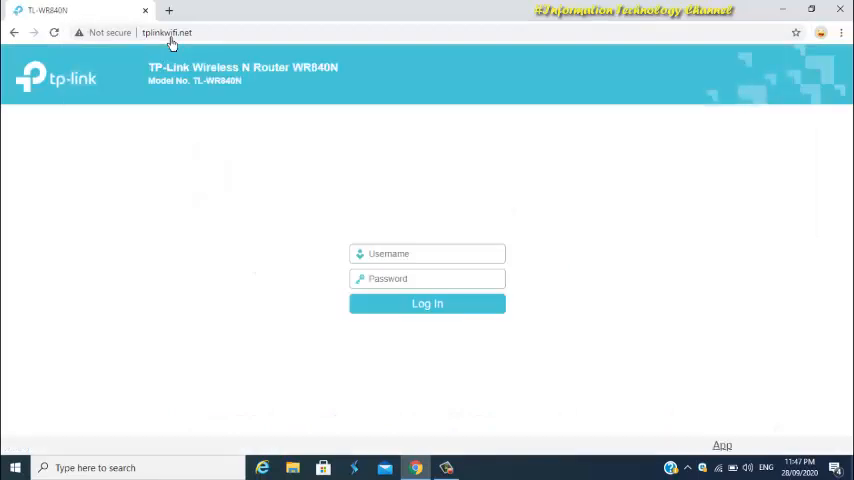
mouse_move(372, 182)
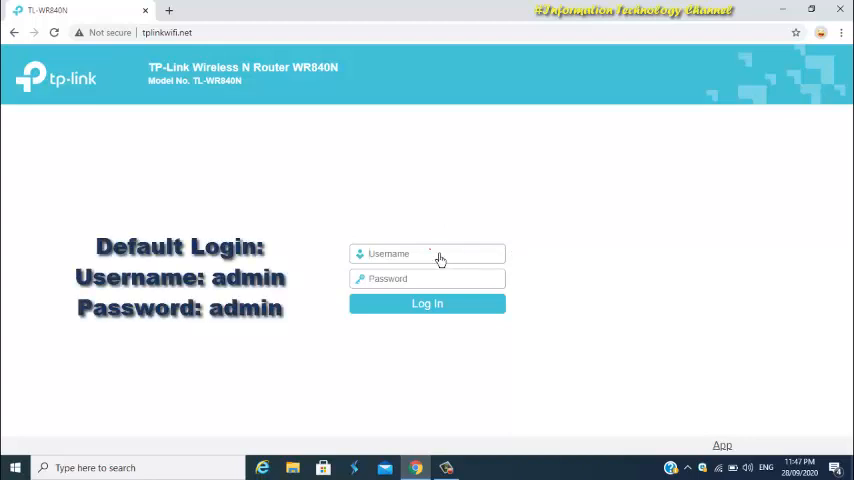
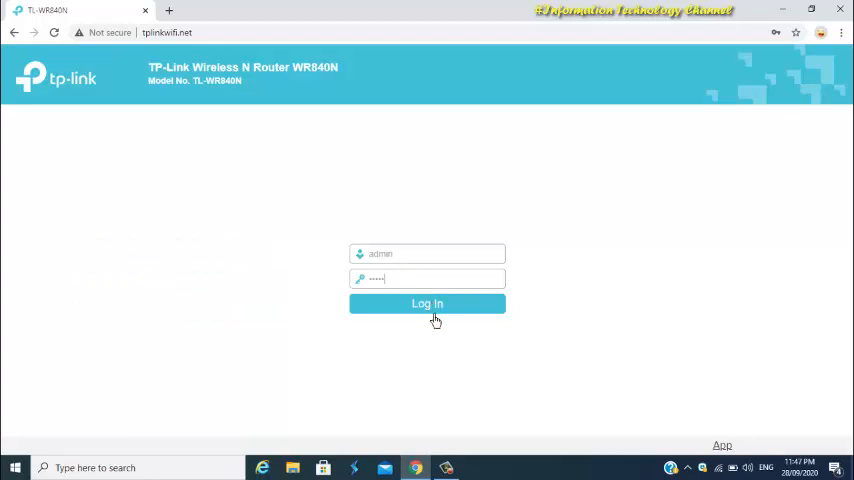
left_click(428, 304)
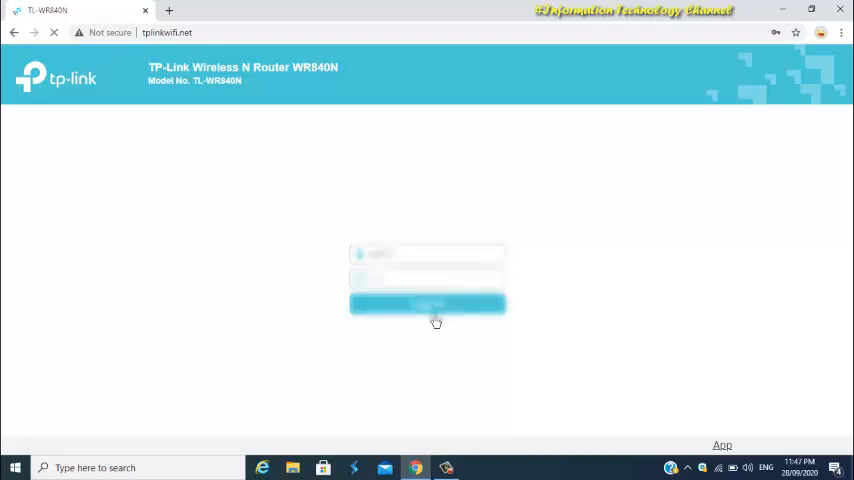
Step: Go to Wireless > Basic Settings showing network name TP-Link_C43E
left_click(428, 304)
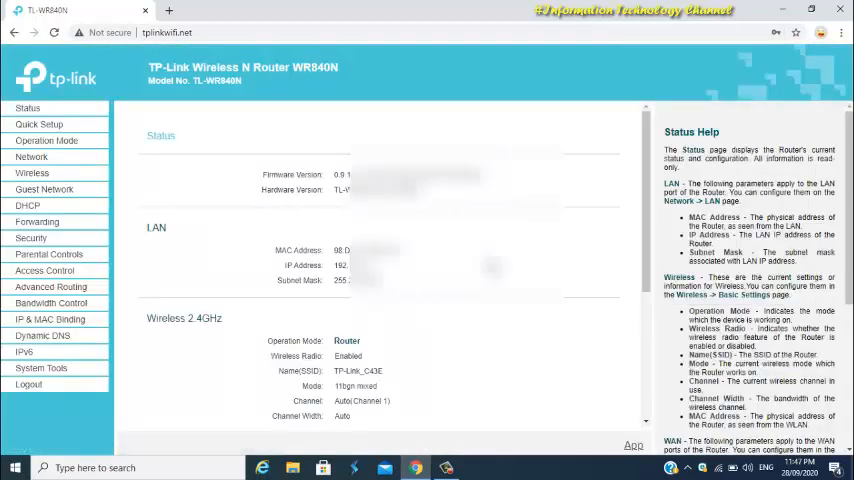
mouse_move(290, 238)
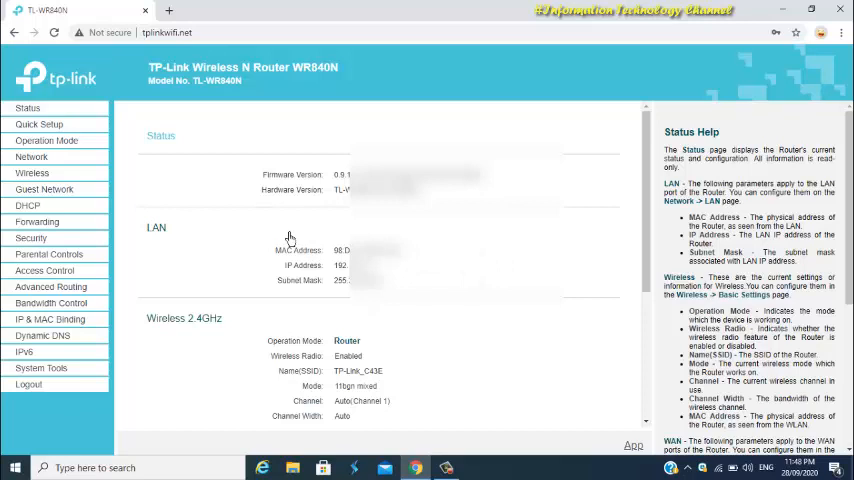
mouse_move(32, 172)
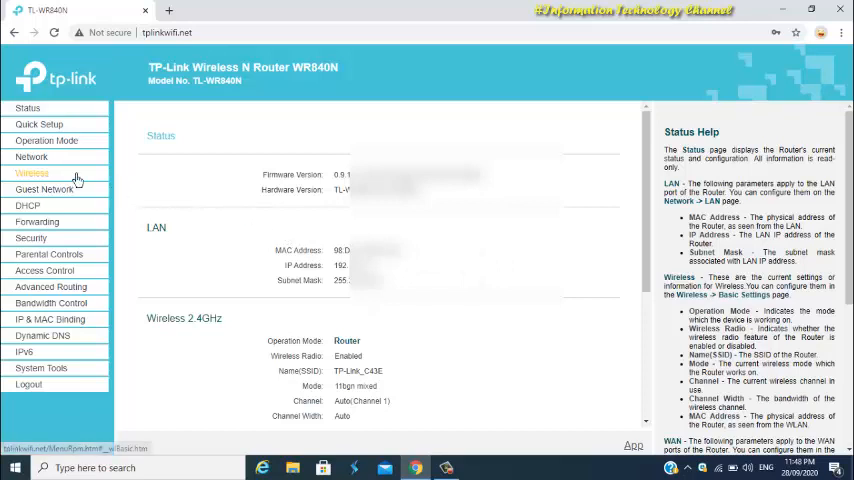
left_click(32, 172)
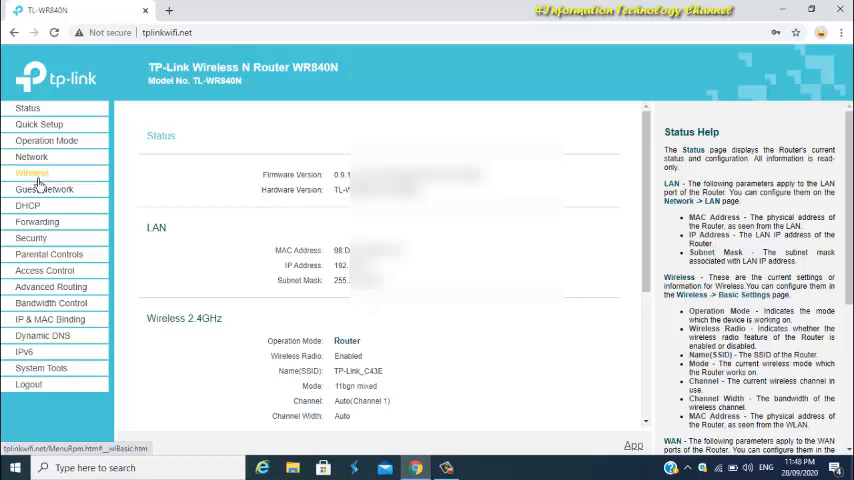
left_click(32, 172)
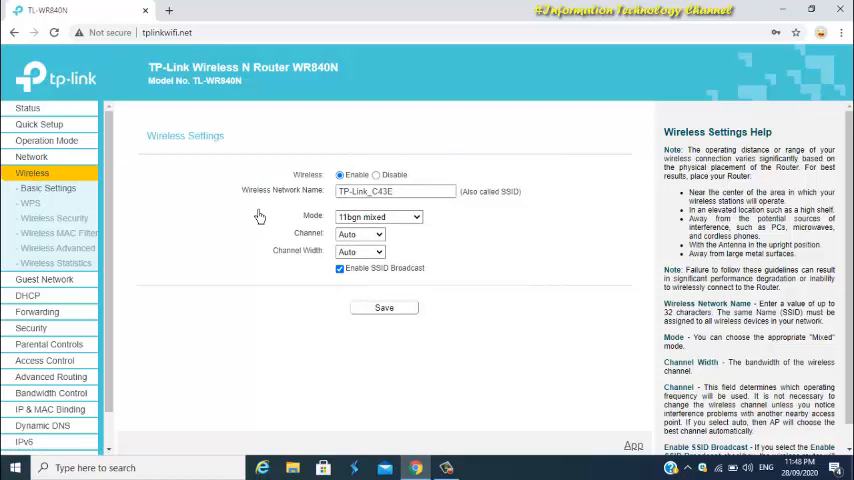
Step: Change the wireless network name to TP-Link - INFOTECH CHANNEL and save it
left_click(396, 192)
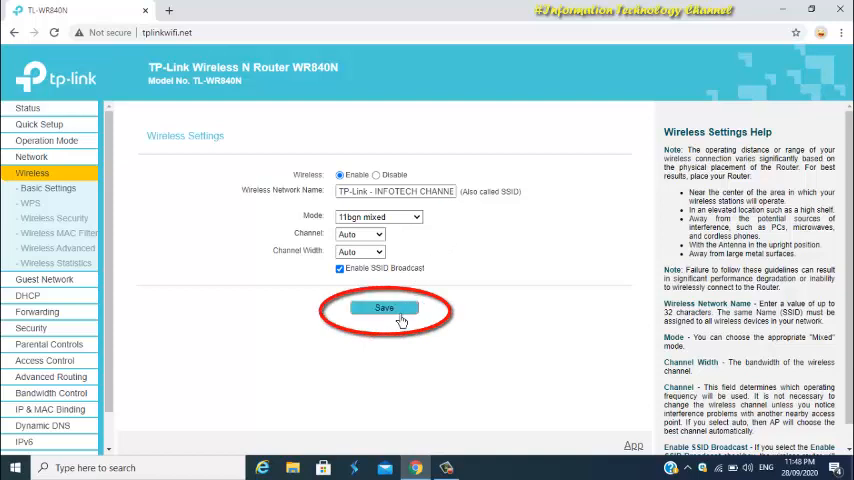
mouse_move(392, 324)
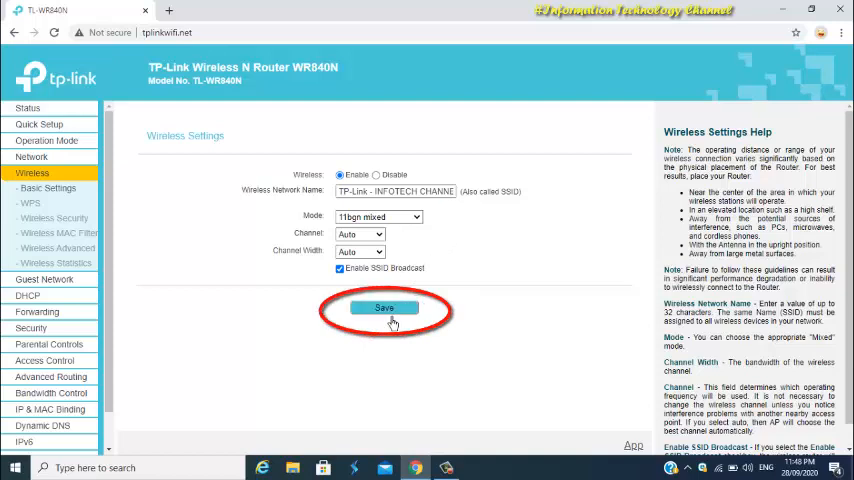
left_click(384, 308)
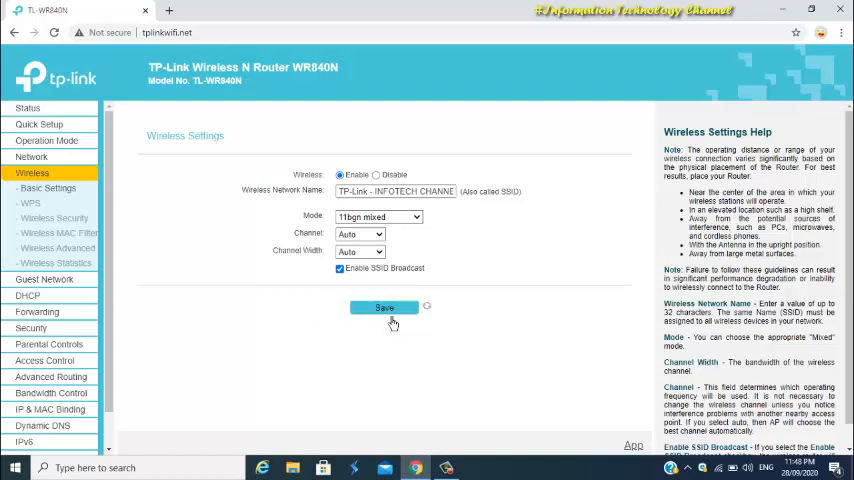
left_click(384, 308)
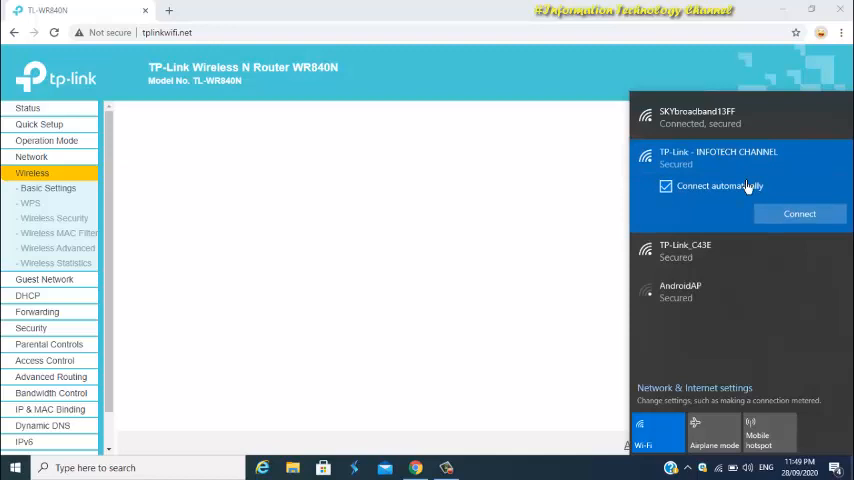
Step: Connect the laptop to TP-Link - INFOTECH CHANNEL, entering and submitting its security key
left_click(800, 212)
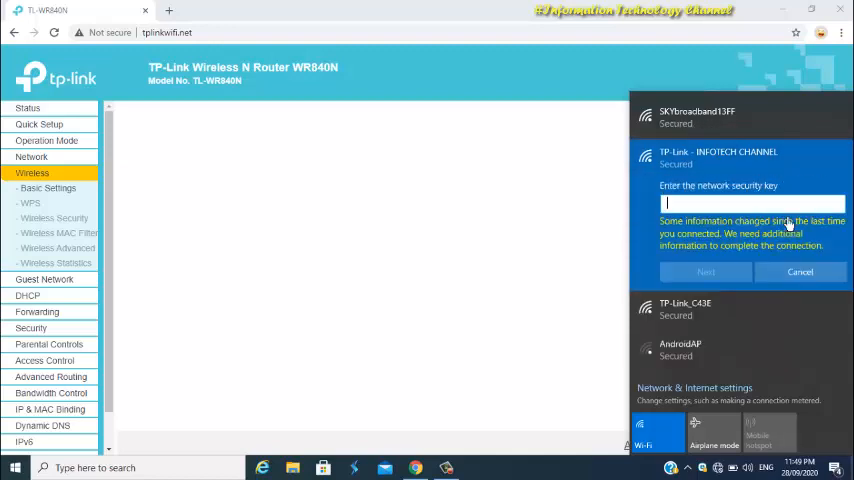
mouse_move(762, 216)
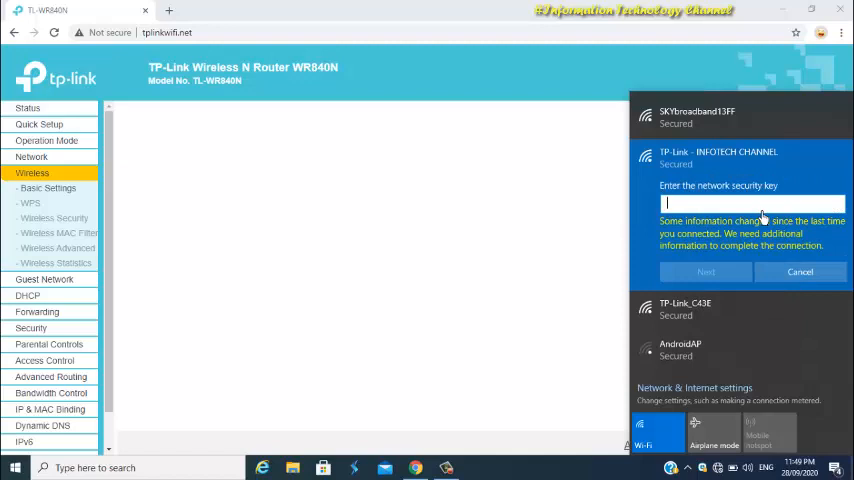
type("•")
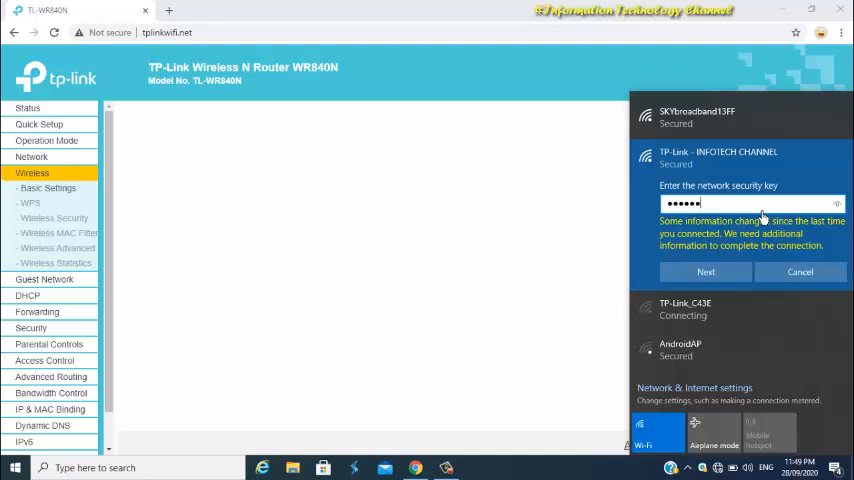
left_click(704, 272)
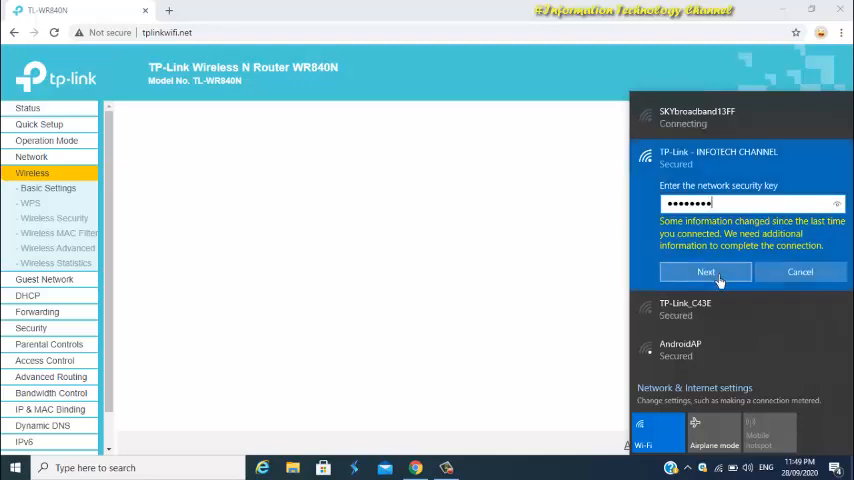
left_click(704, 272)
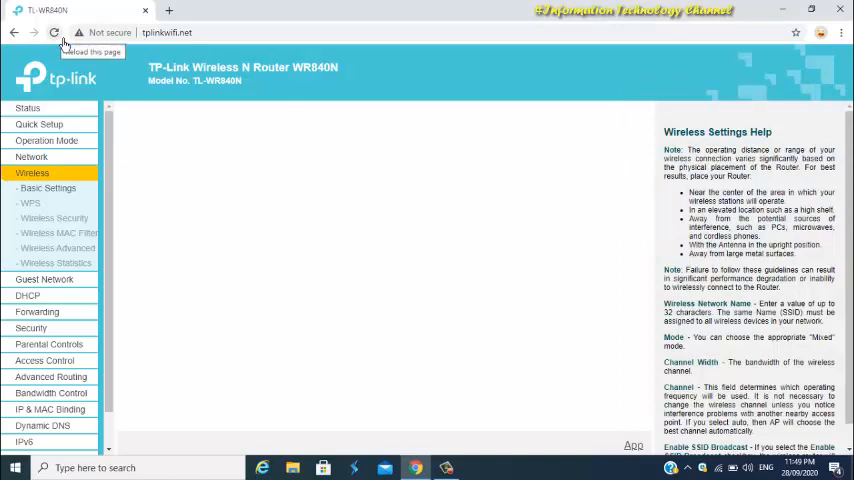
Step: Reload the router page and go to the Wireless Security settings with WPA2-PSK shown
left_click(58, 32)
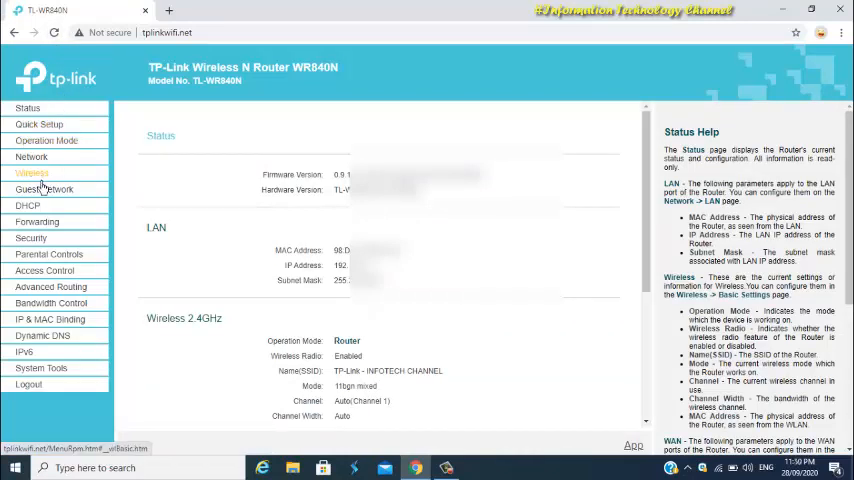
left_click(32, 172)
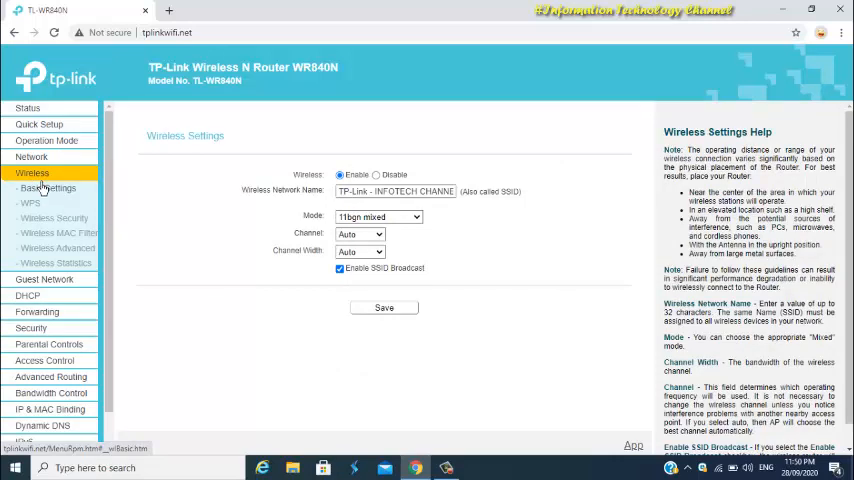
left_click(54, 218)
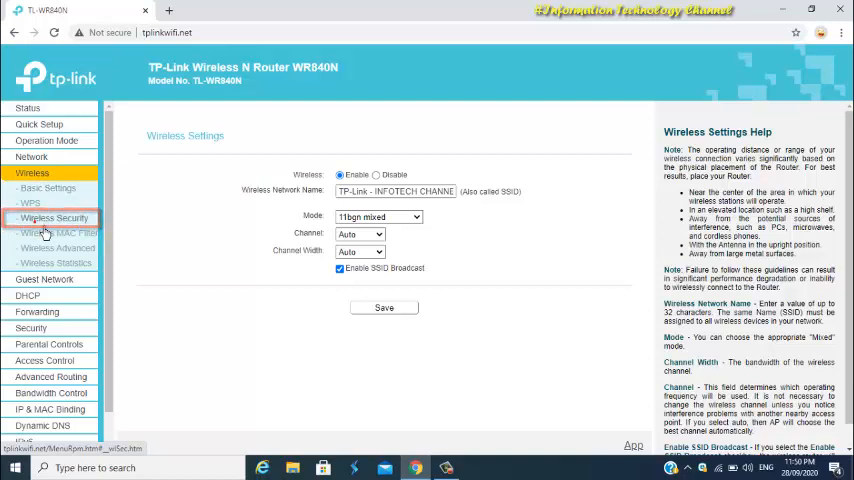
left_click(54, 218)
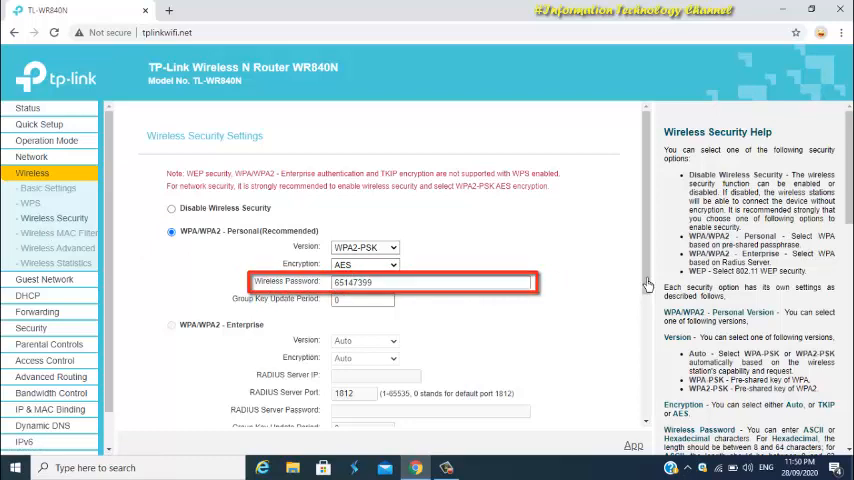
scroll("down", 3)
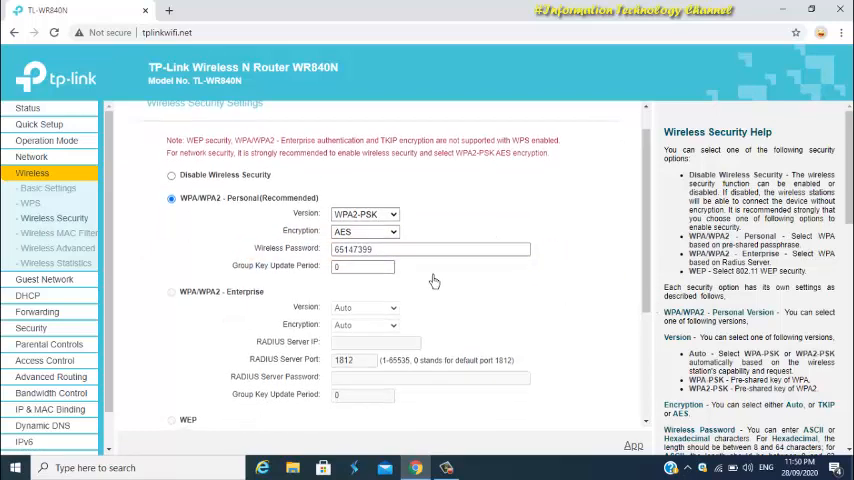
mouse_move(336, 264)
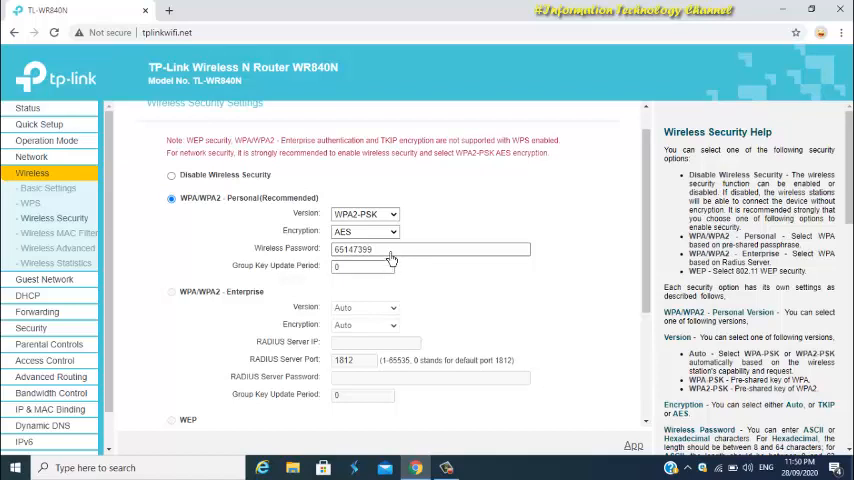
left_click(450, 250)
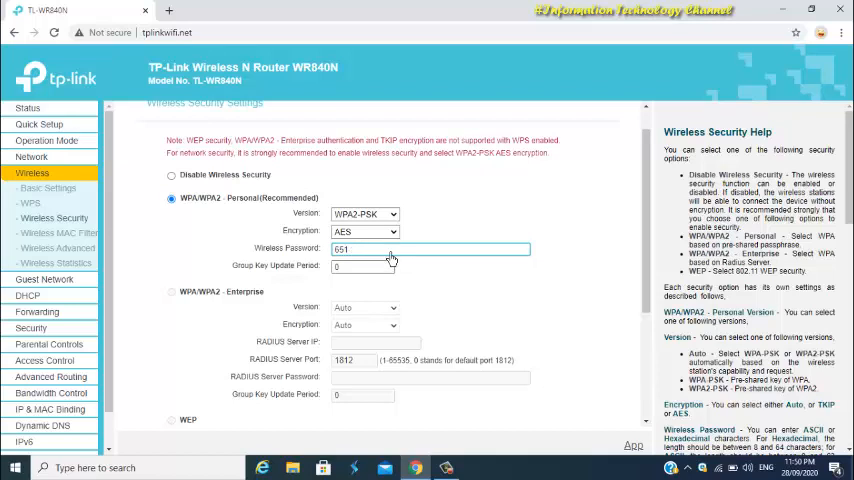
left_click(430, 248)
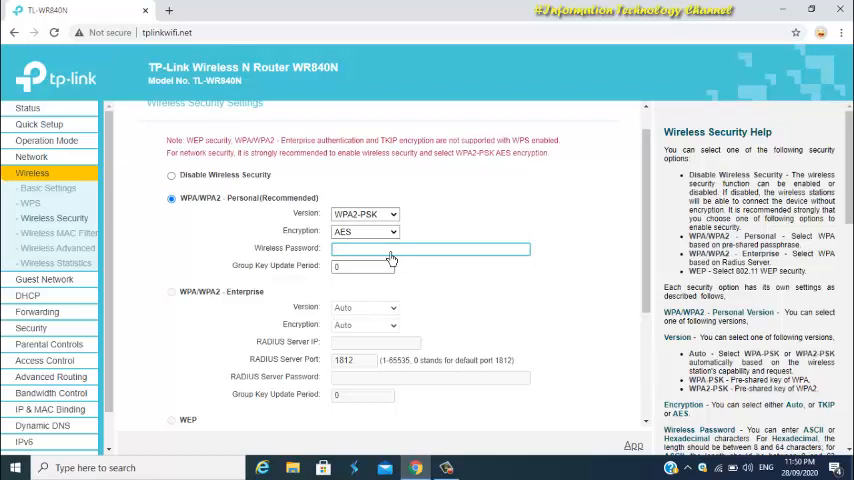
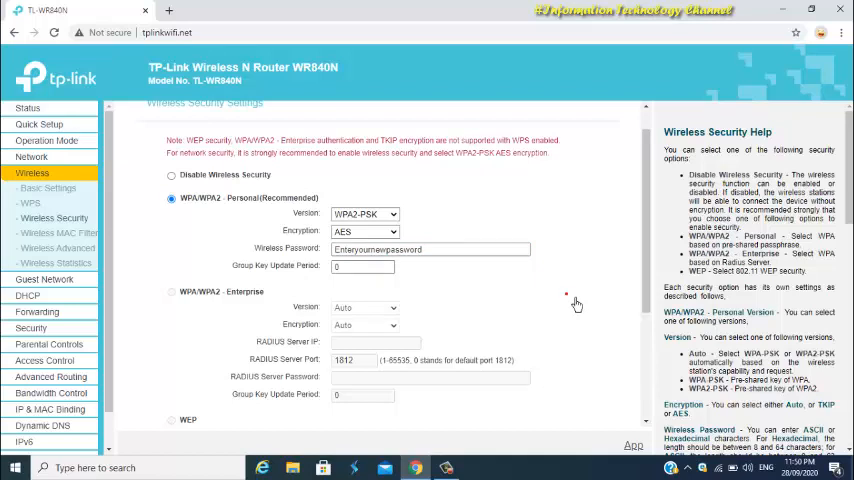
mouse_move(662, 288)
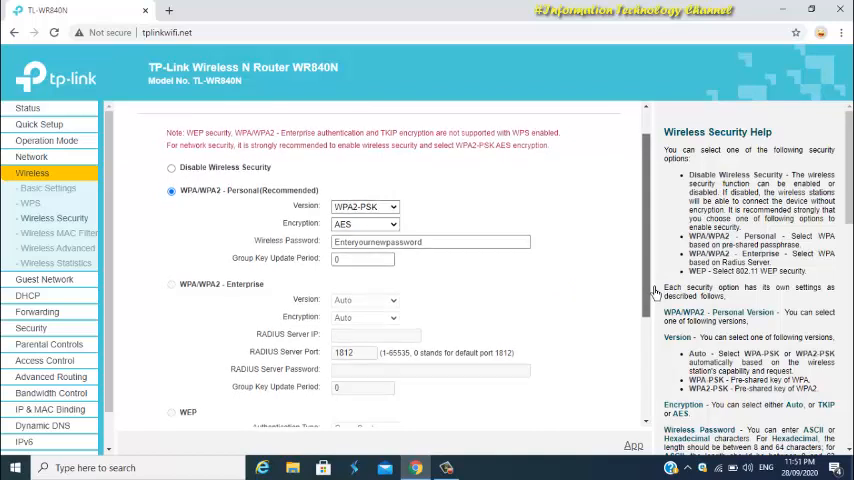
Step: Save the new wireless security settings at the bottom of the page
scroll("down", 3)
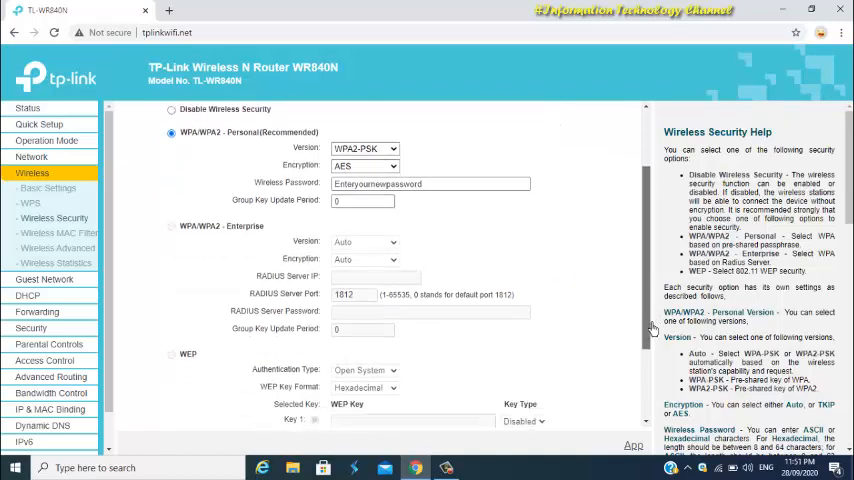
scroll("down", 3)
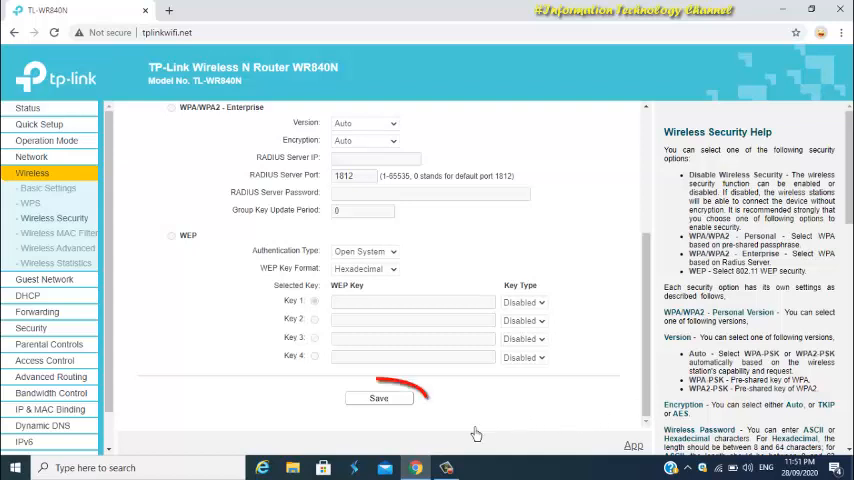
left_click(378, 396)
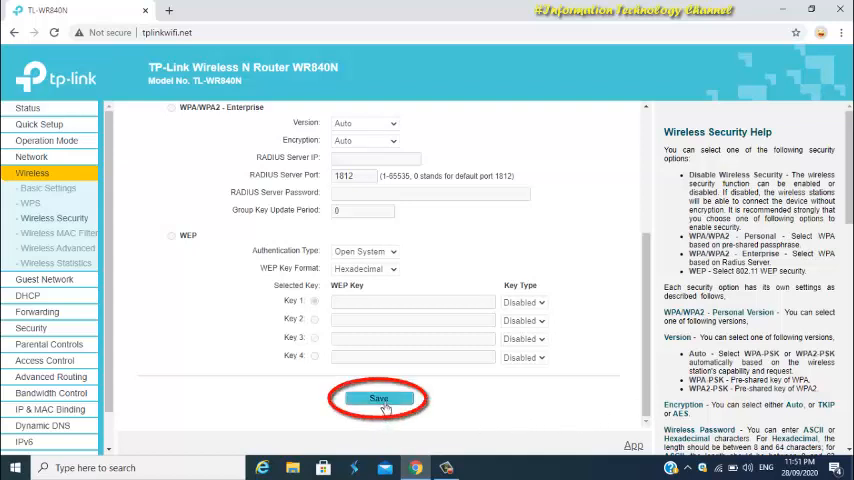
left_click(378, 398)
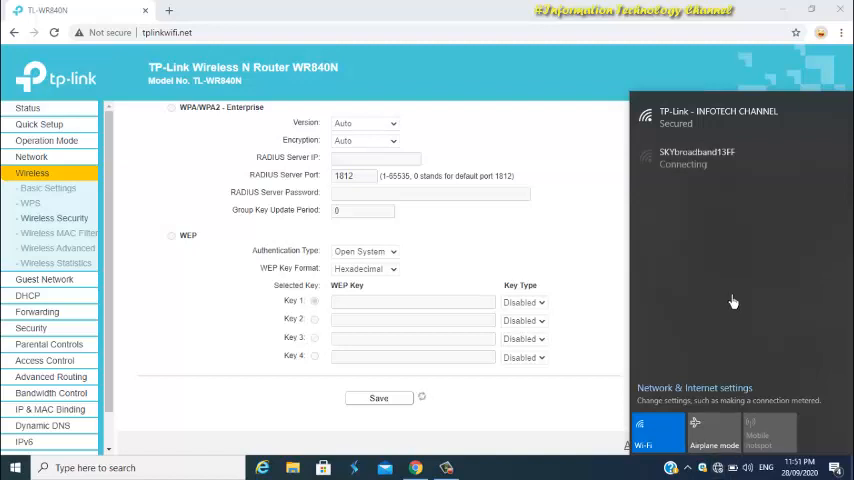
mouse_move(718, 126)
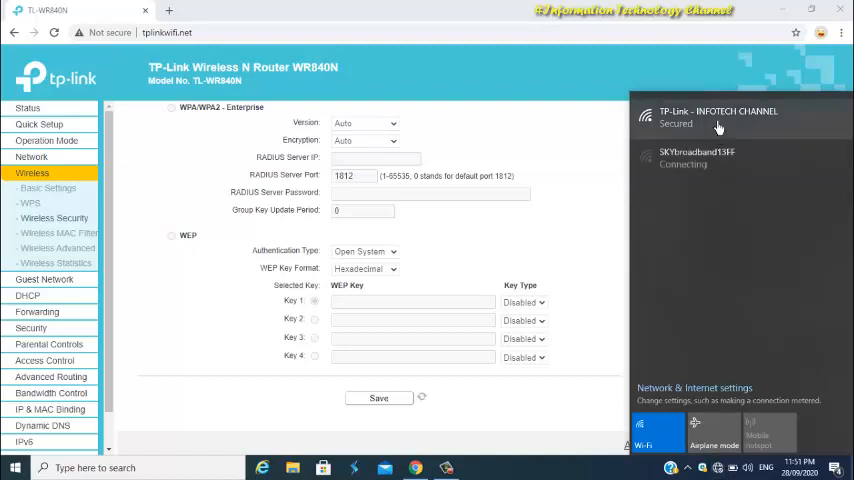
Step: Start connecting to TP-Link - INFOTECH CHANNEL and enter its new security key
left_click(718, 118)
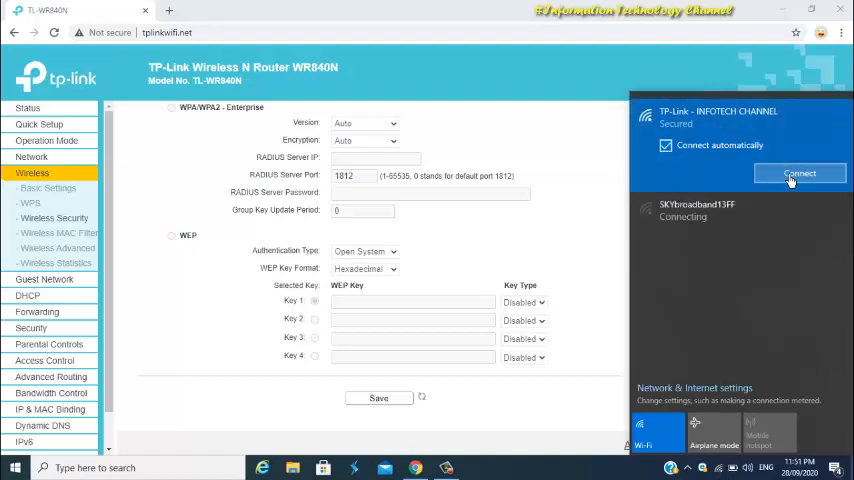
left_click(800, 172)
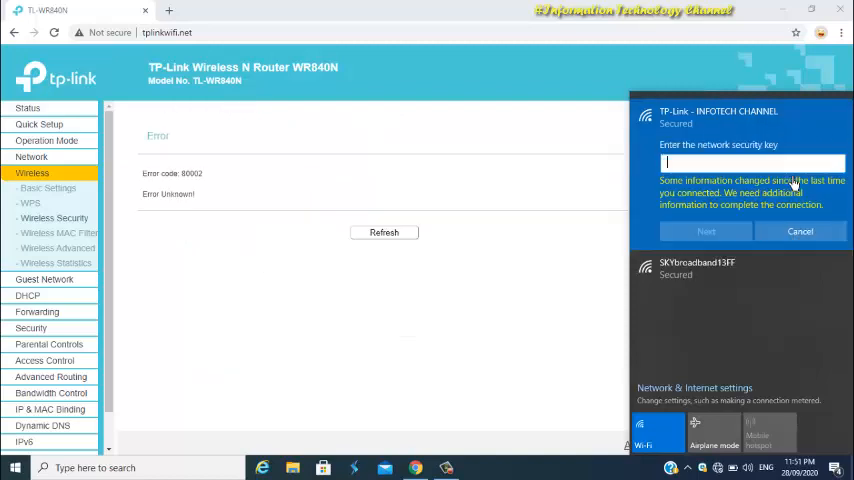
type("•••••")
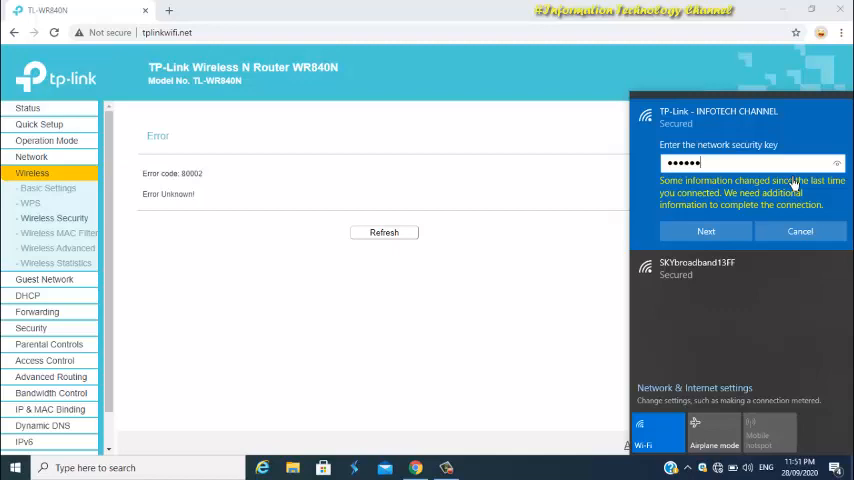